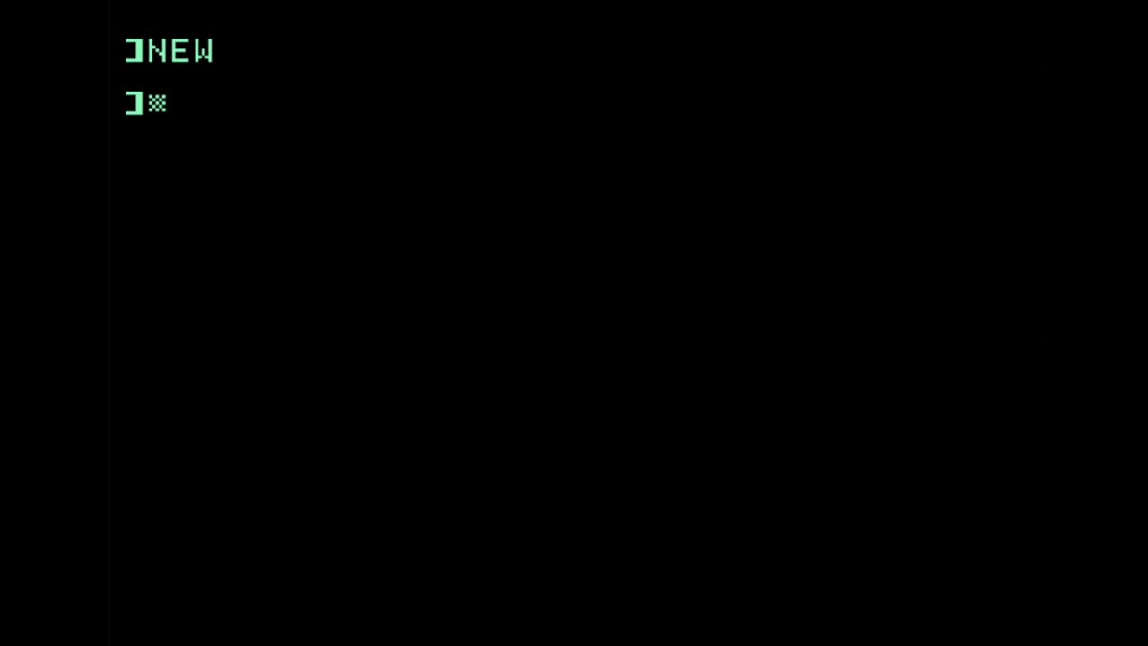
type("10 HOME : HTAB 10 : VTAB 1")
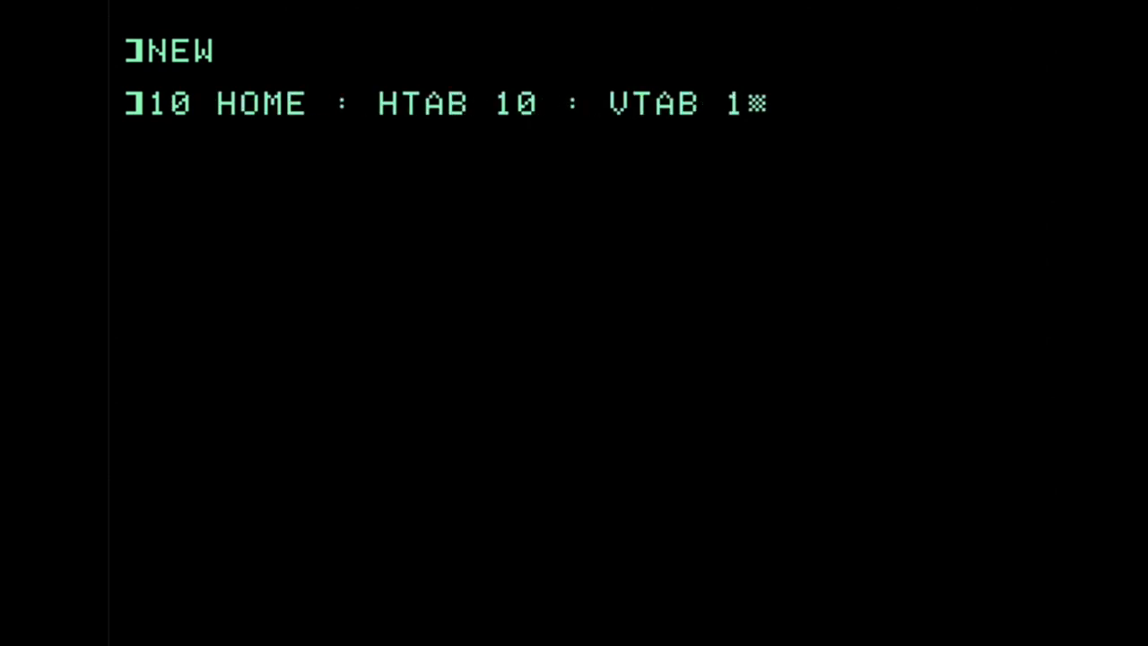
type("20 PRINT \"THANKS")
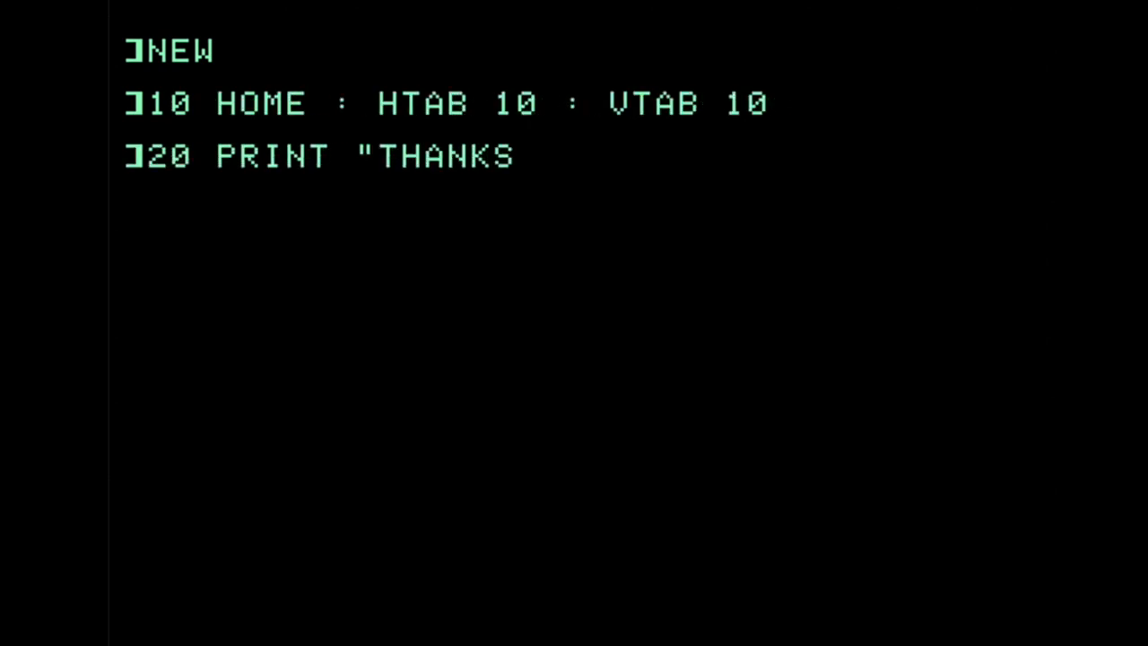
type("FOR WATCHING!\"")
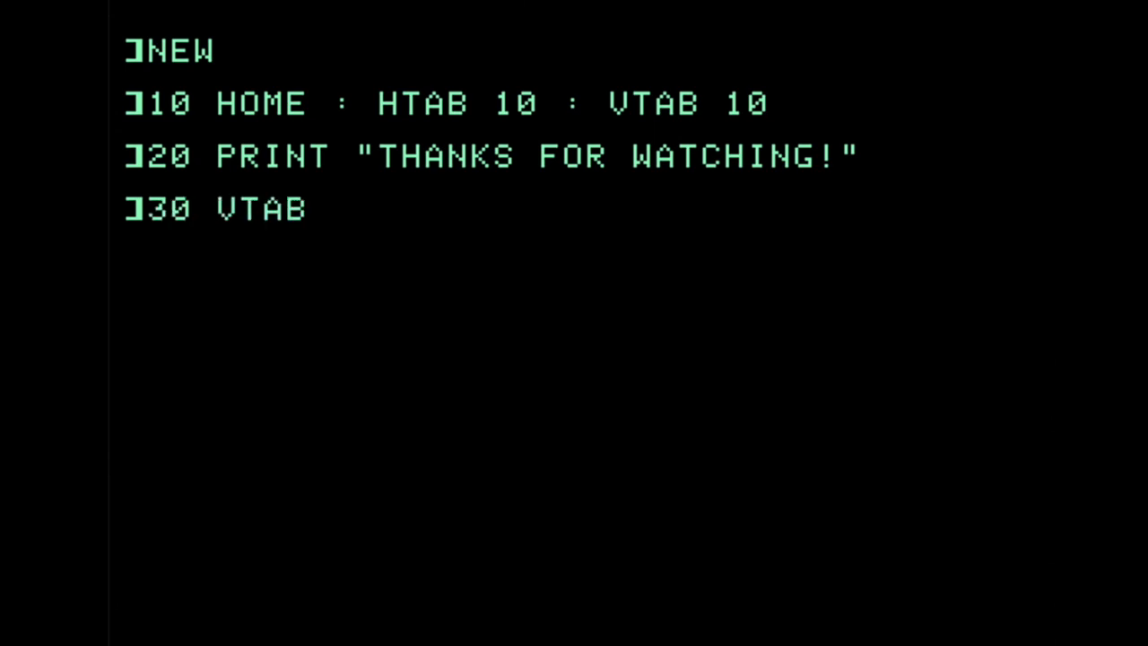
type("15 : HTAB 7 : PRINT")
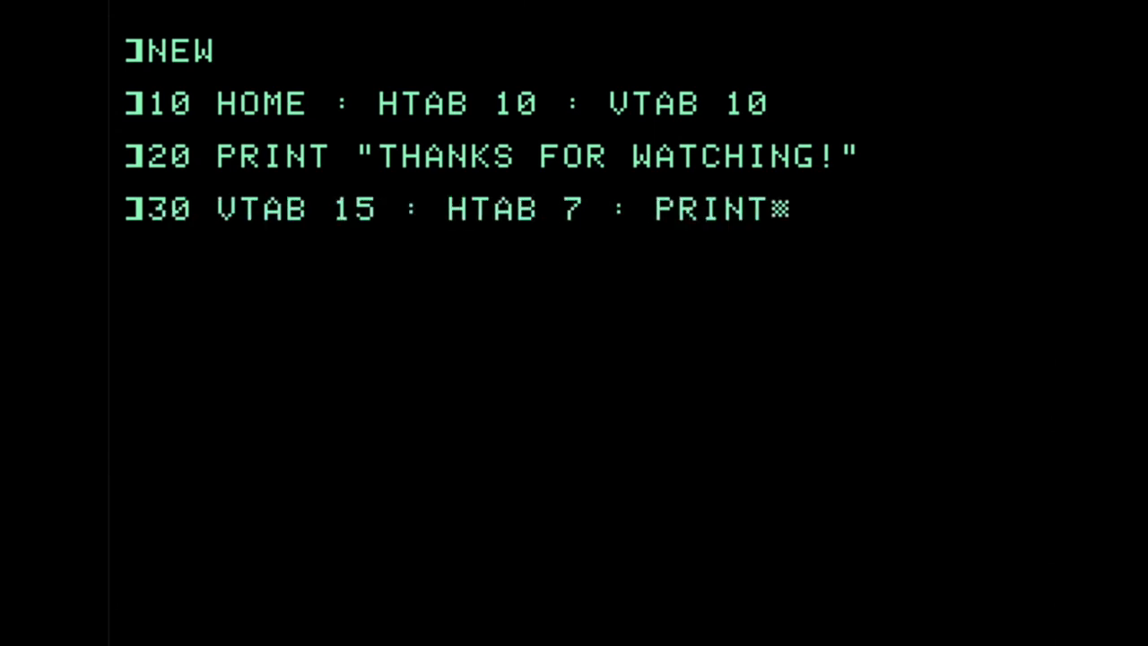
type("\"PLEASE \";")
type("40 INVERSE : PRINT \"")
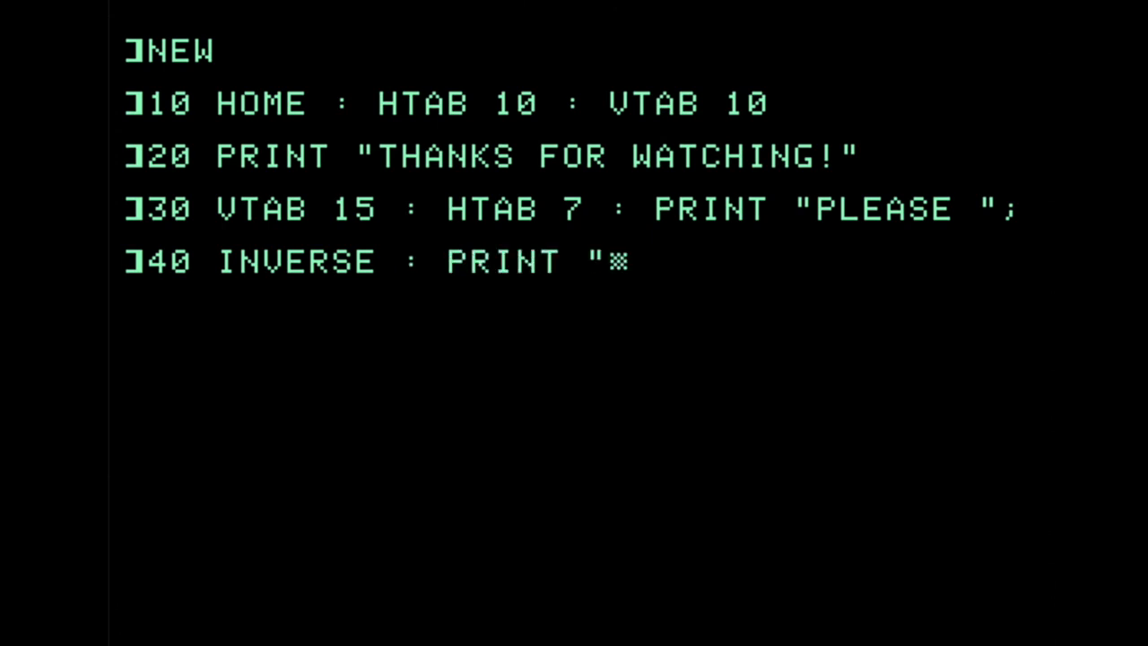
type("LIKE AND SUBSCRIBE!\"")
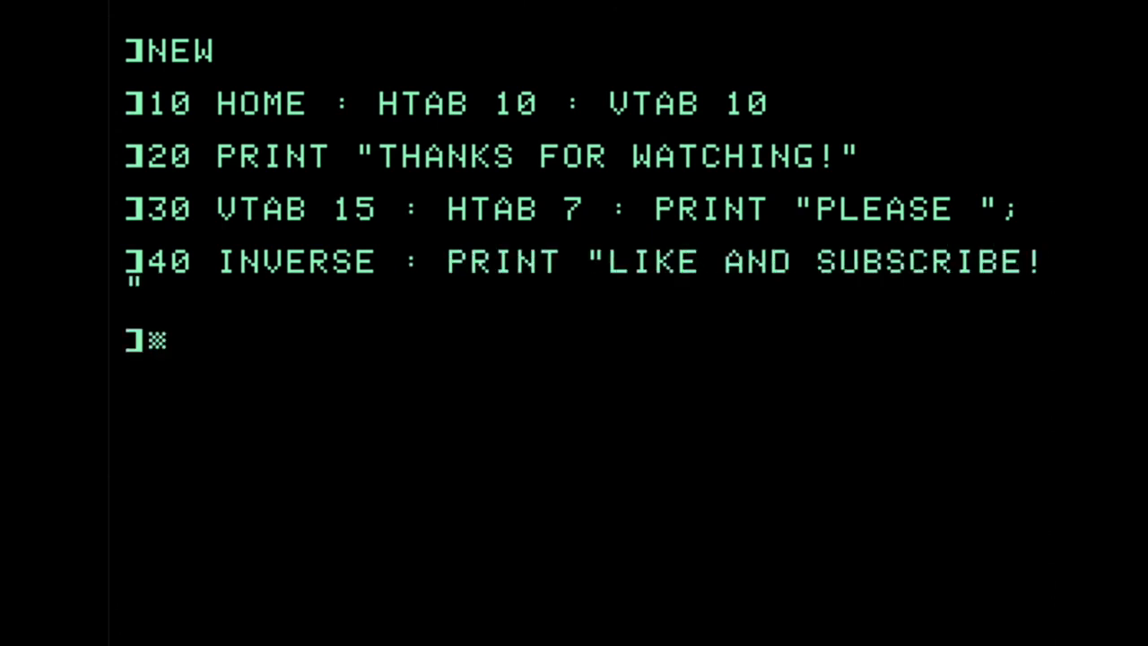
type("45 NORMAL")
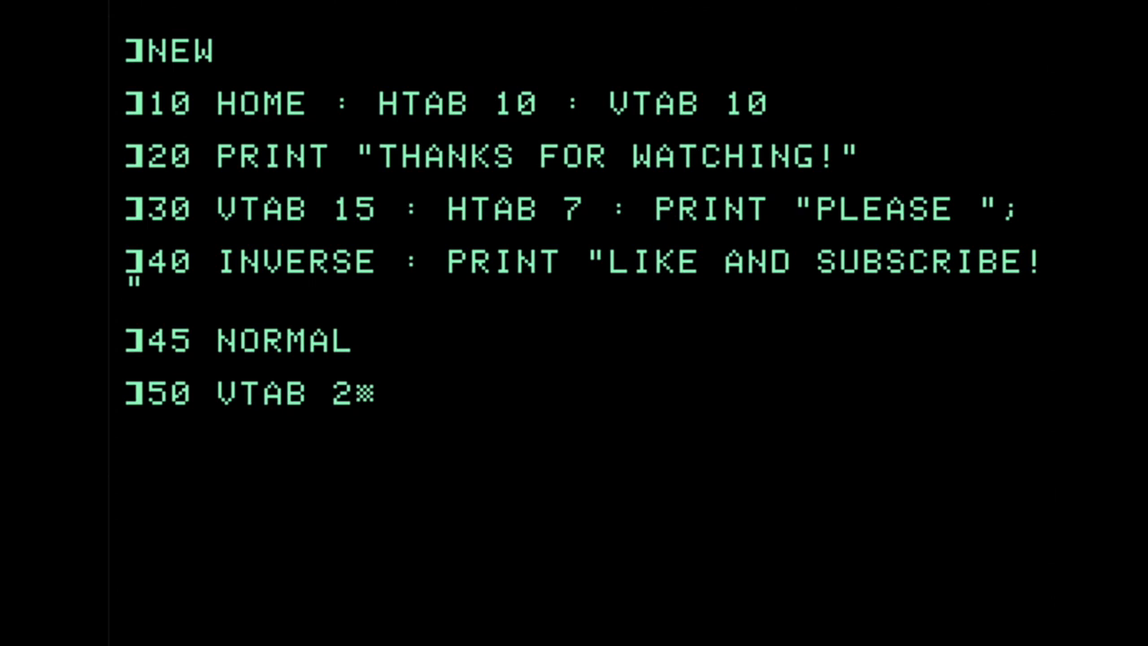